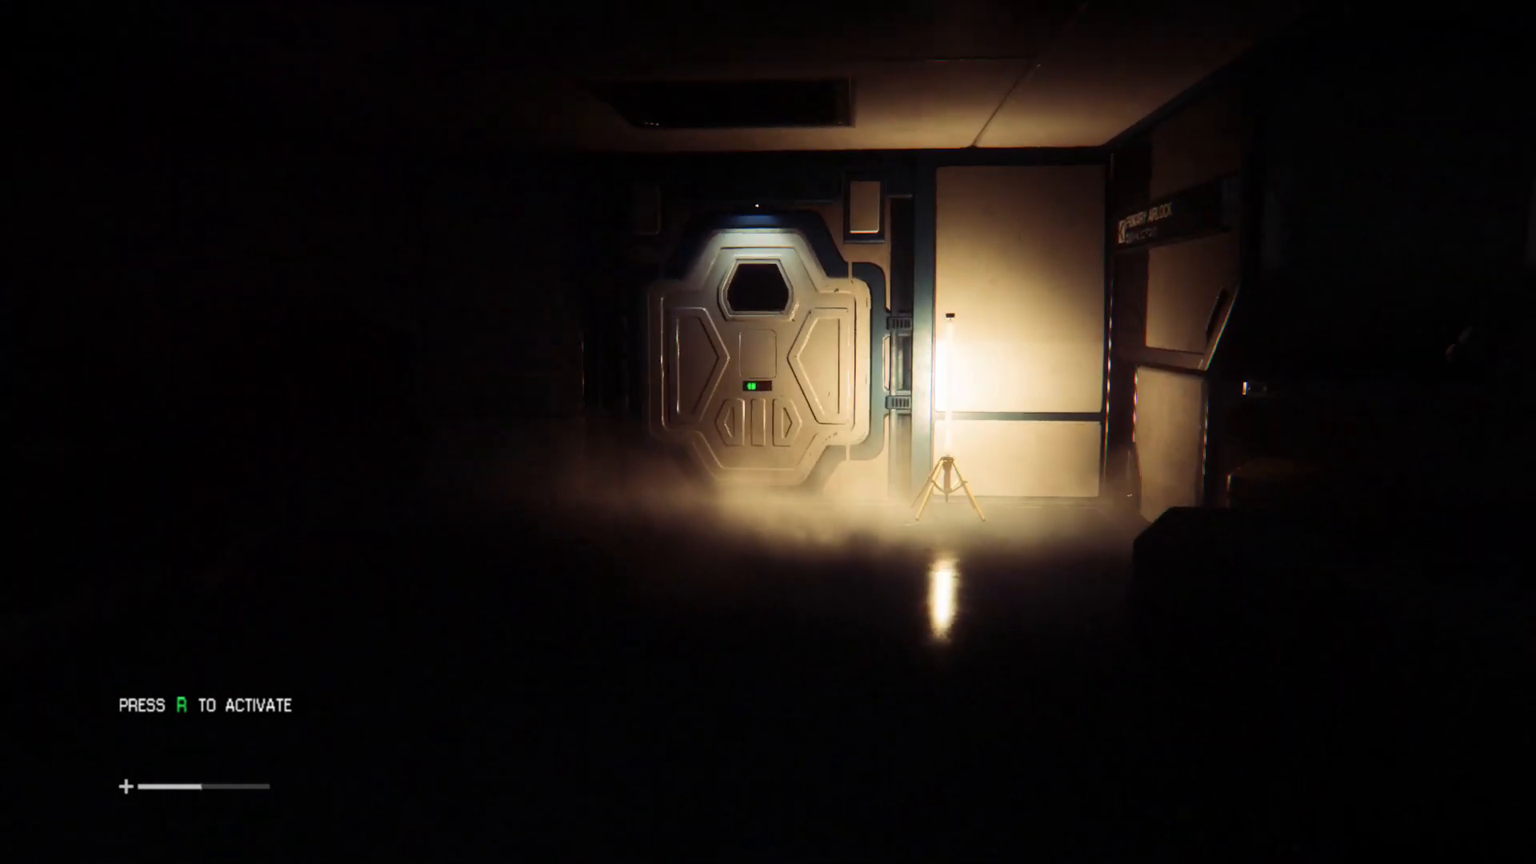
mouse_move(767, 432)
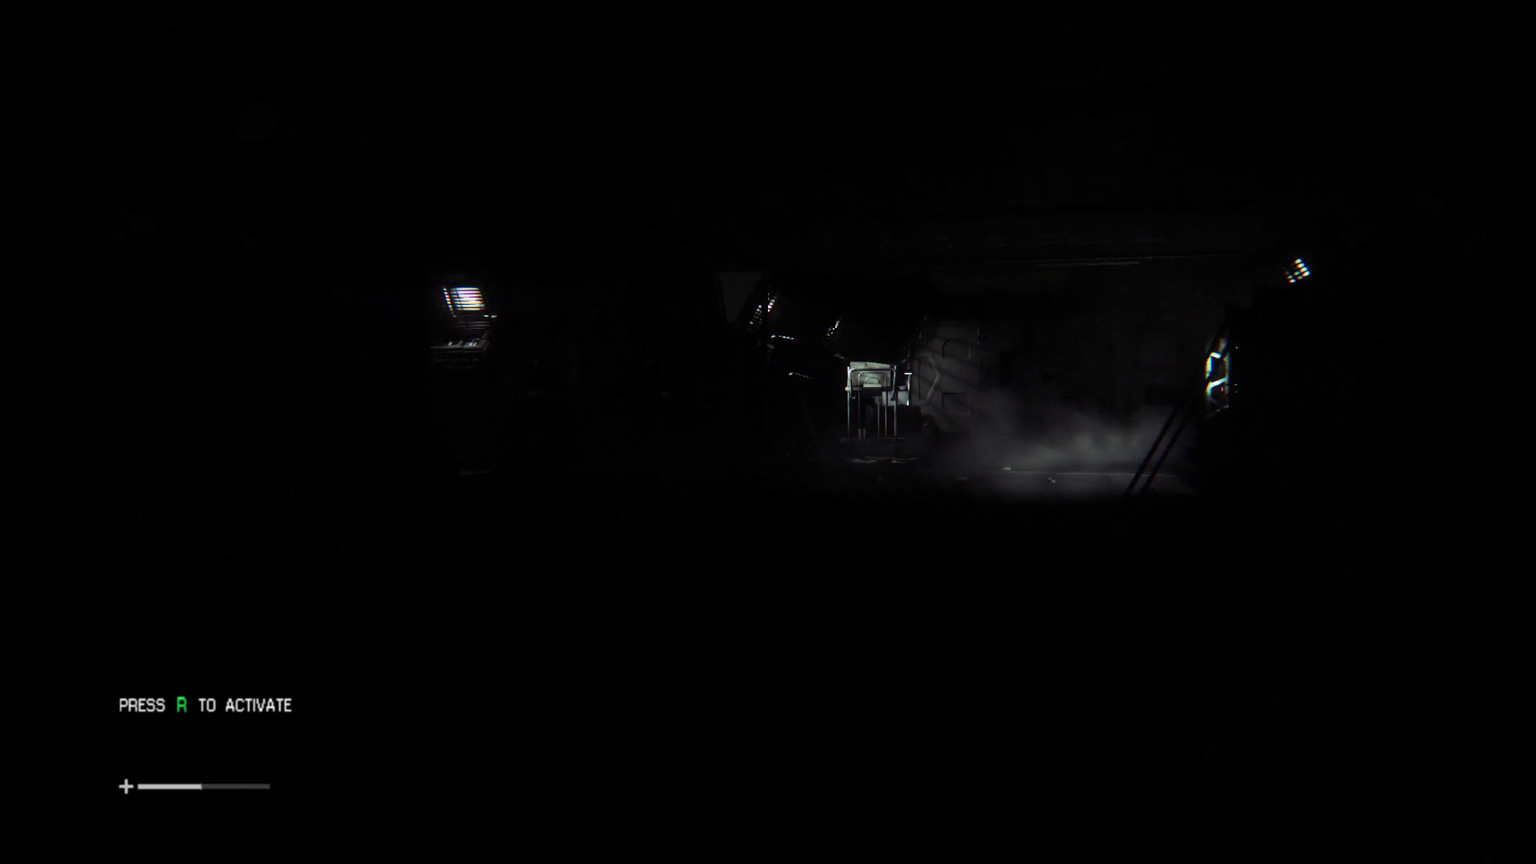
mouse_move(768, 432)
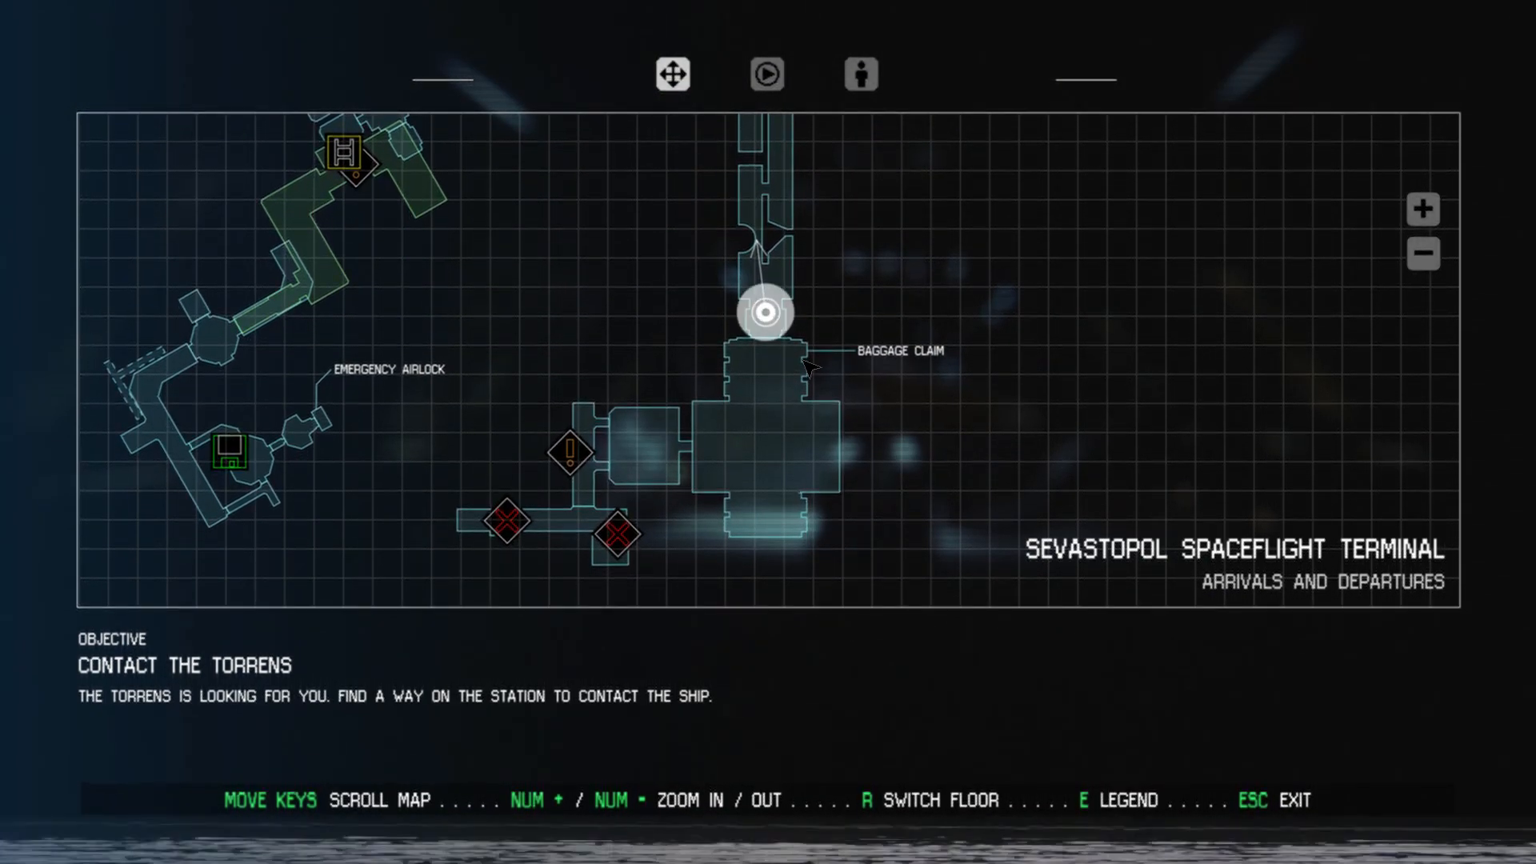
scroll(down, 3)
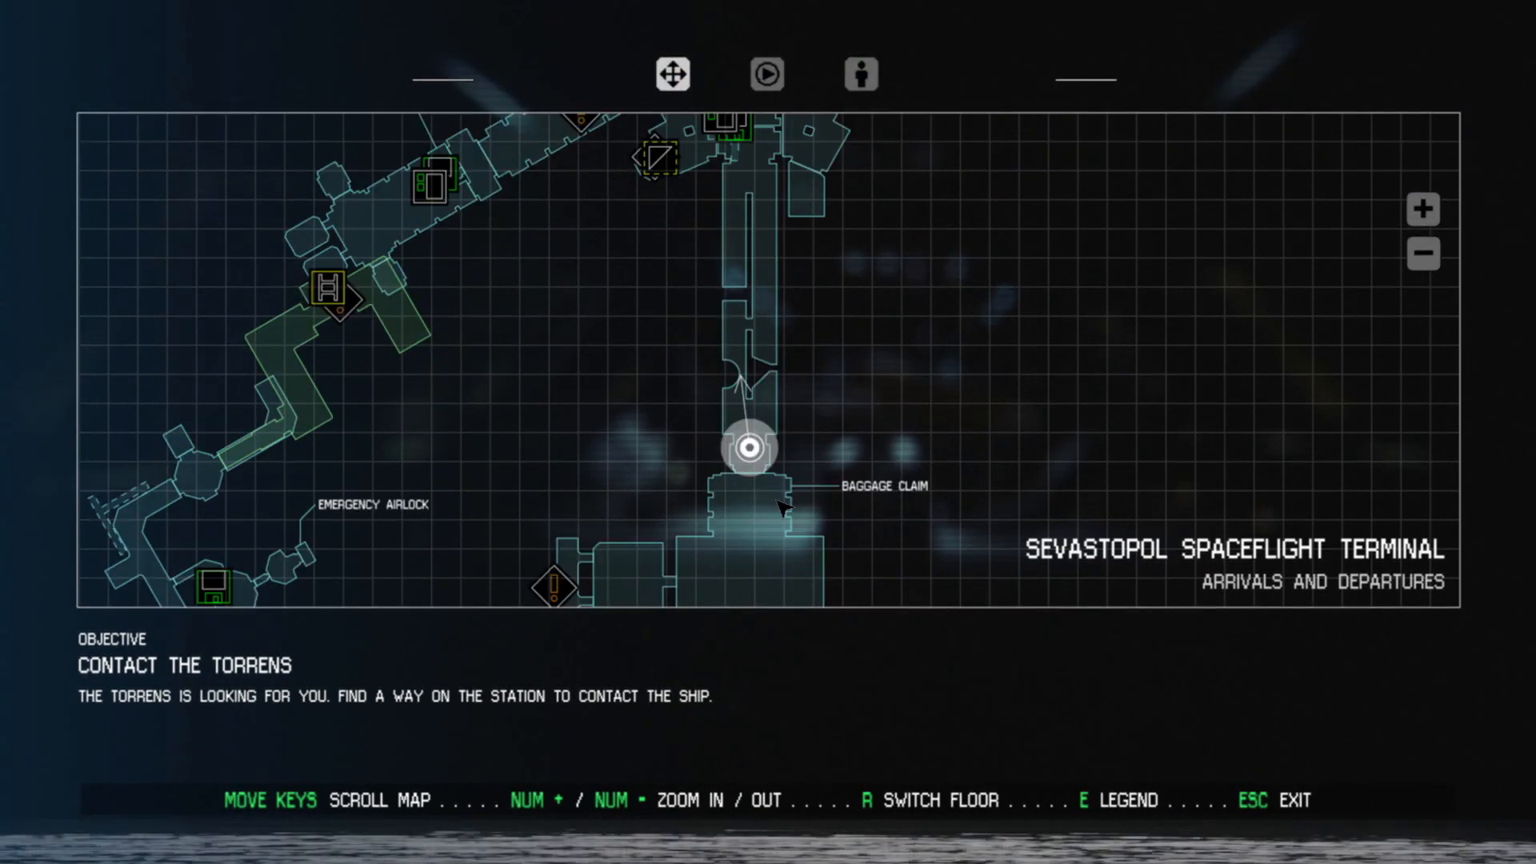